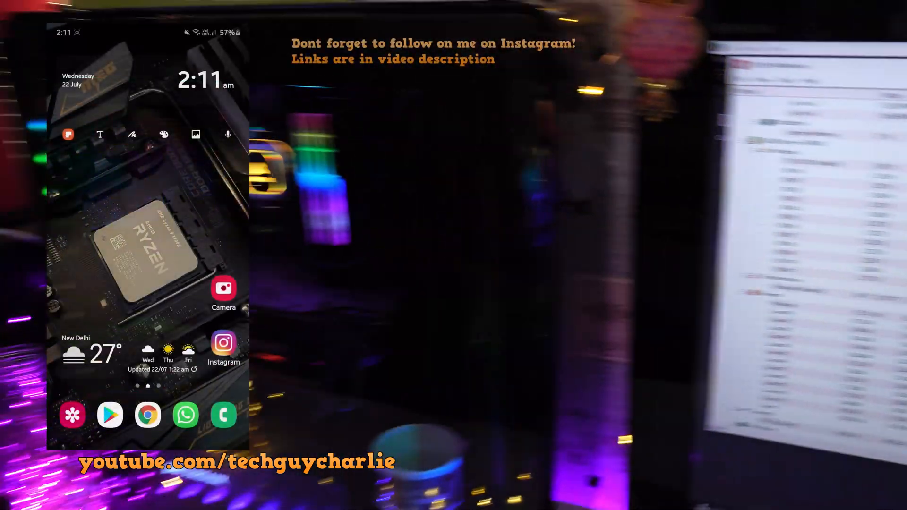
Step: Open the techguycharlie profile in Instagram and follow it, raising followers to 441
click(224, 342)
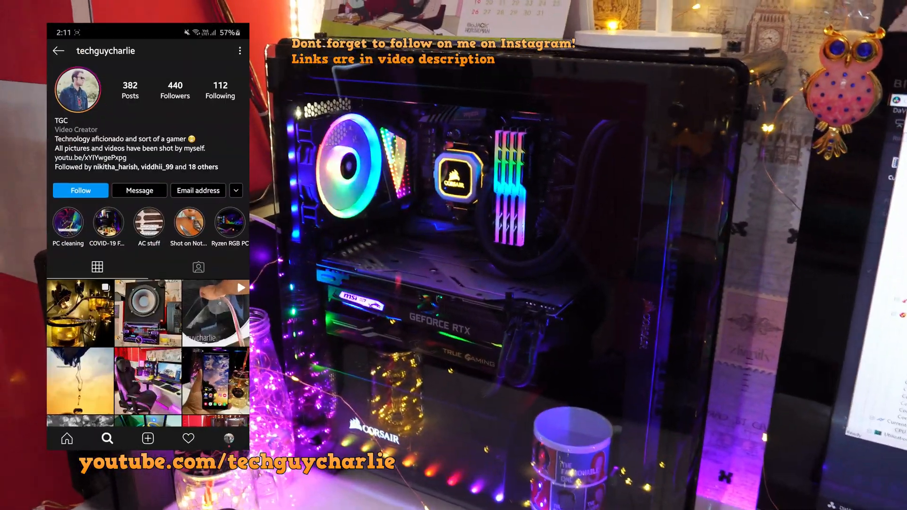
click(81, 190)
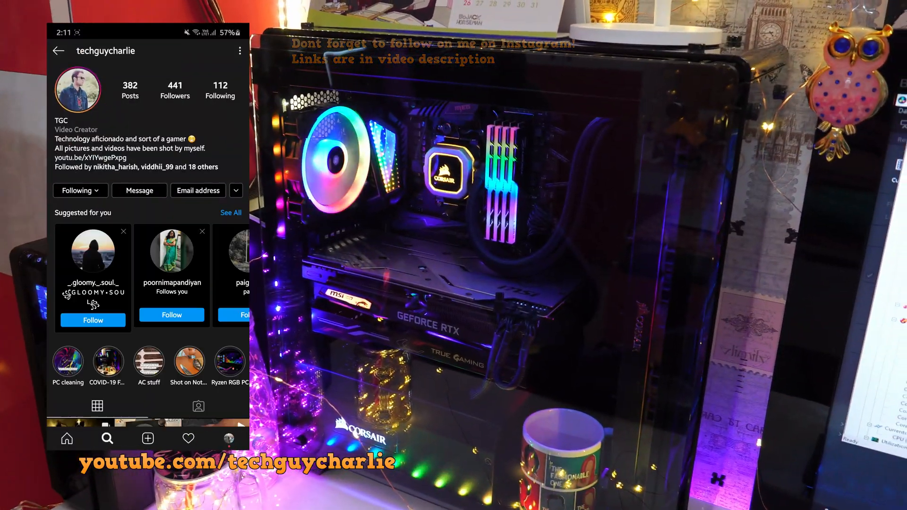